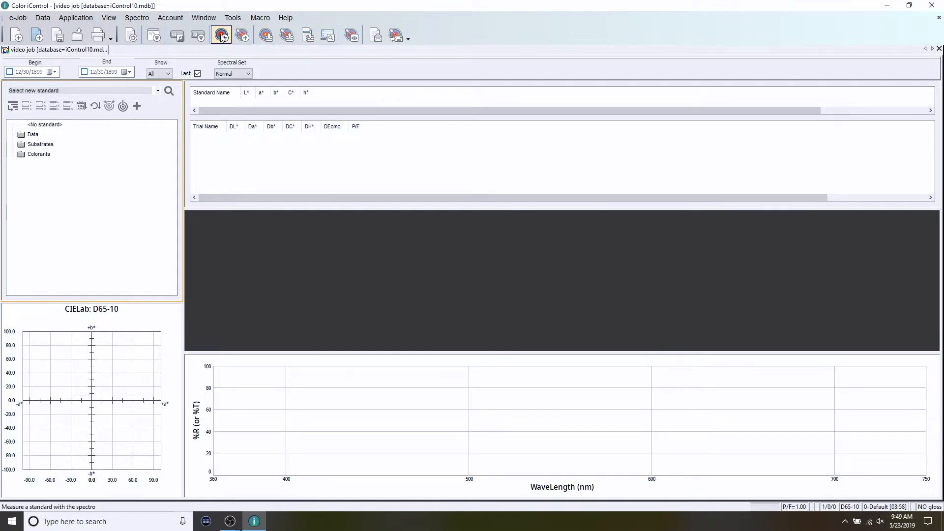
mouse_move(221, 34)
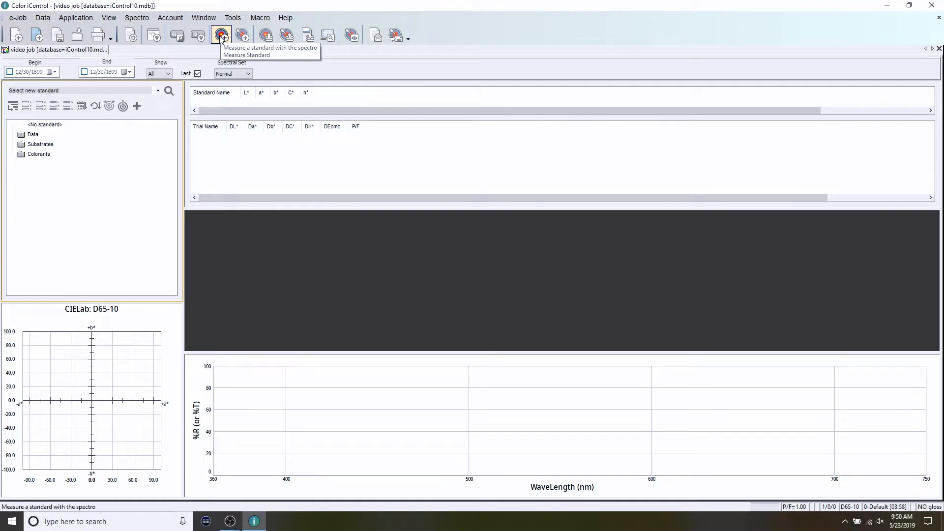
Measure a new standard named Beige with the spectro, listing its L*a*b* values and tolerances.
click(221, 35)
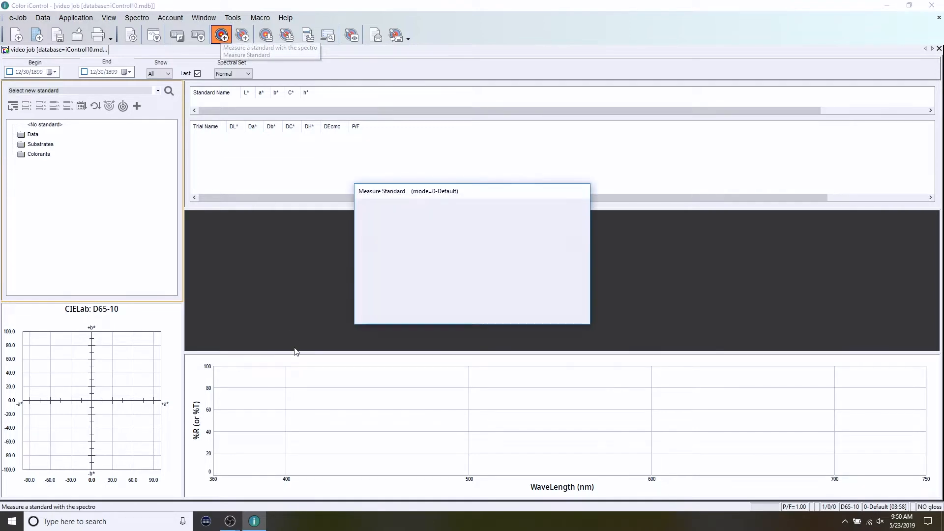
click(221, 34)
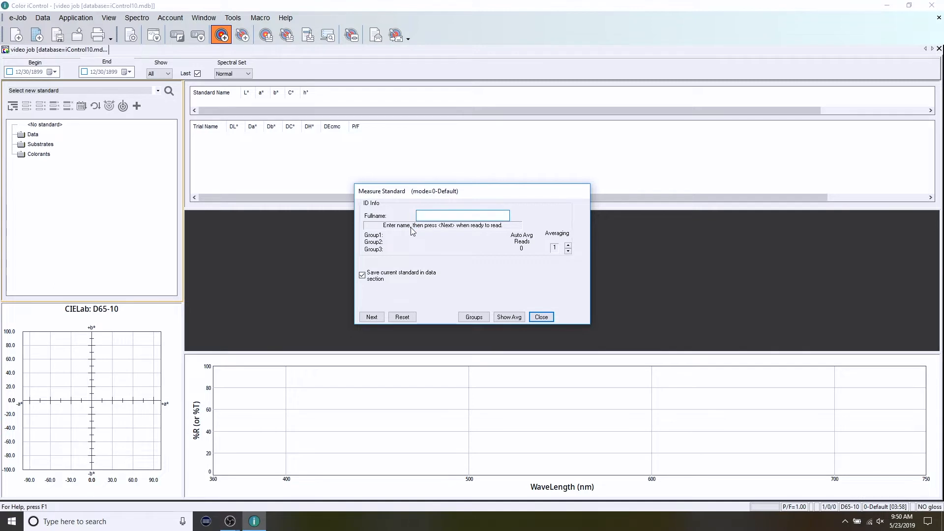
text(Beige)
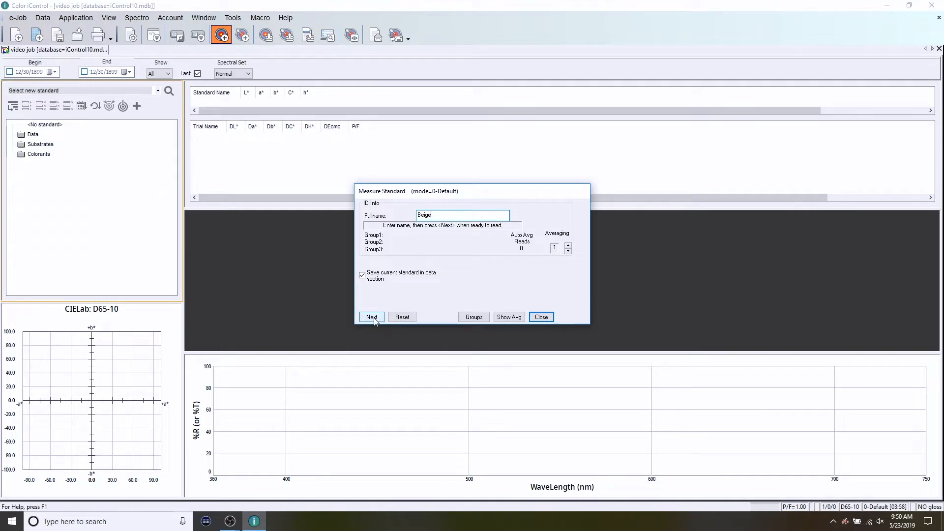
click(370, 316)
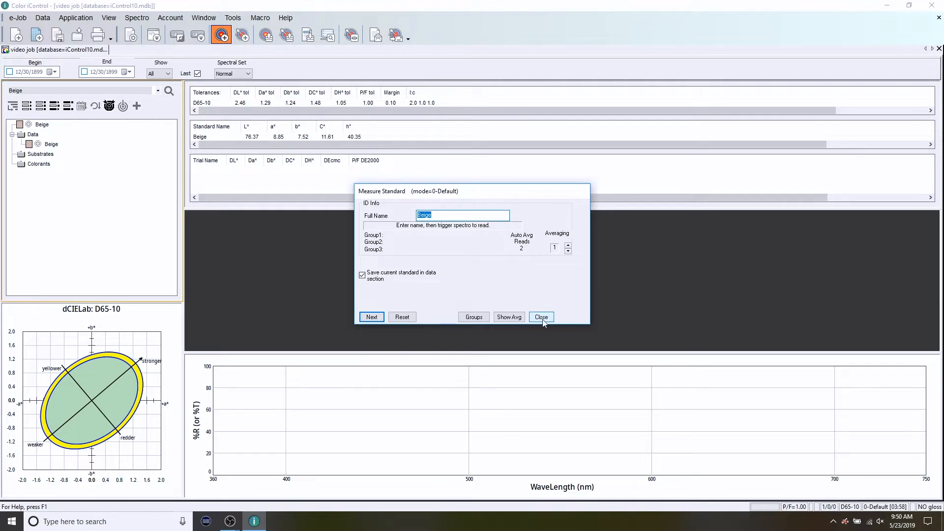
Close the Measure Standard dialog, leaving Beige and its tolerance ellipse displayed.
click(540, 317)
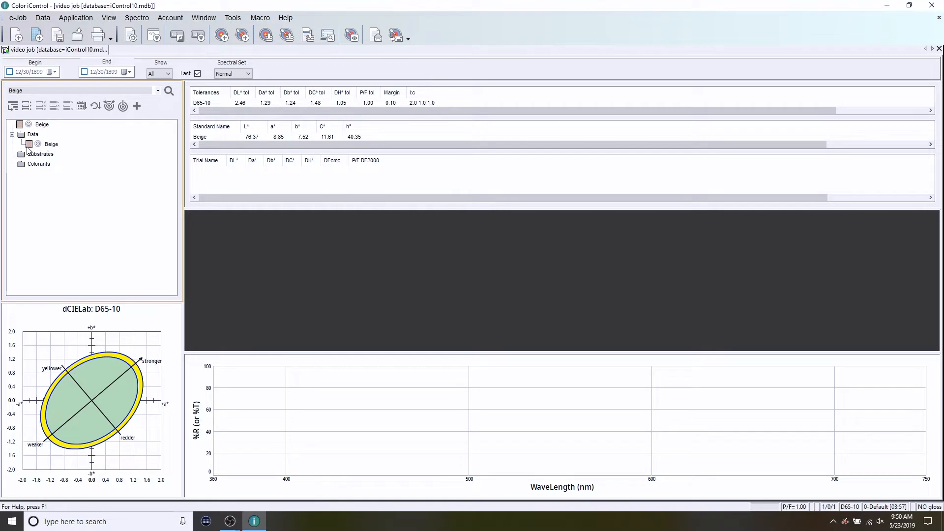
mouse_move(54, 148)
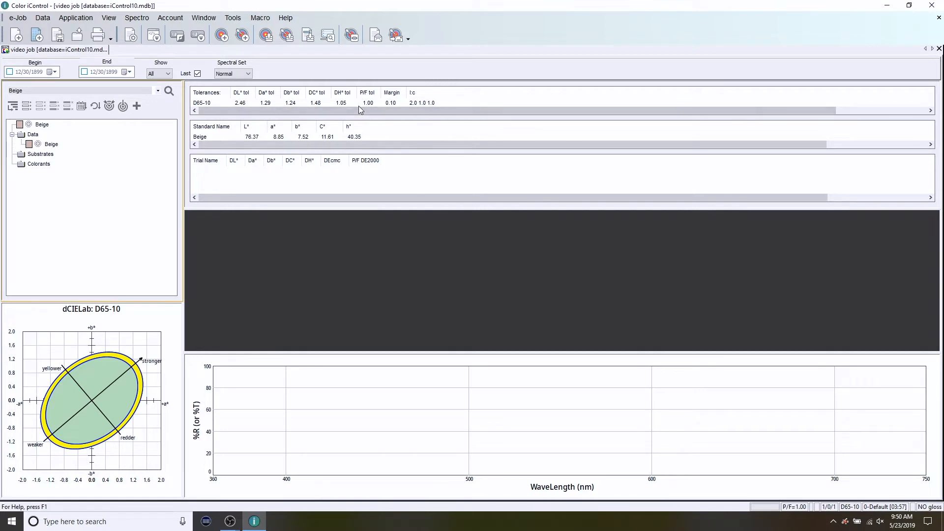
mouse_move(377, 123)
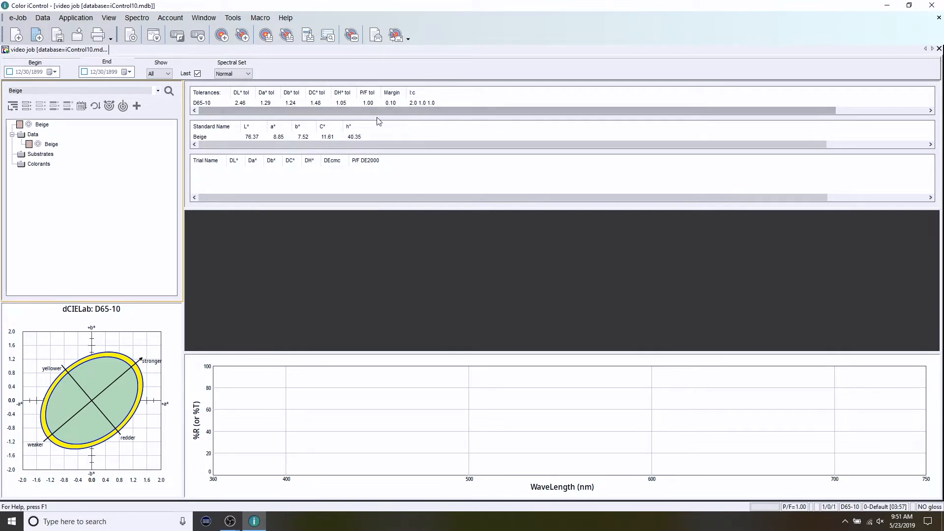
click(310, 160)
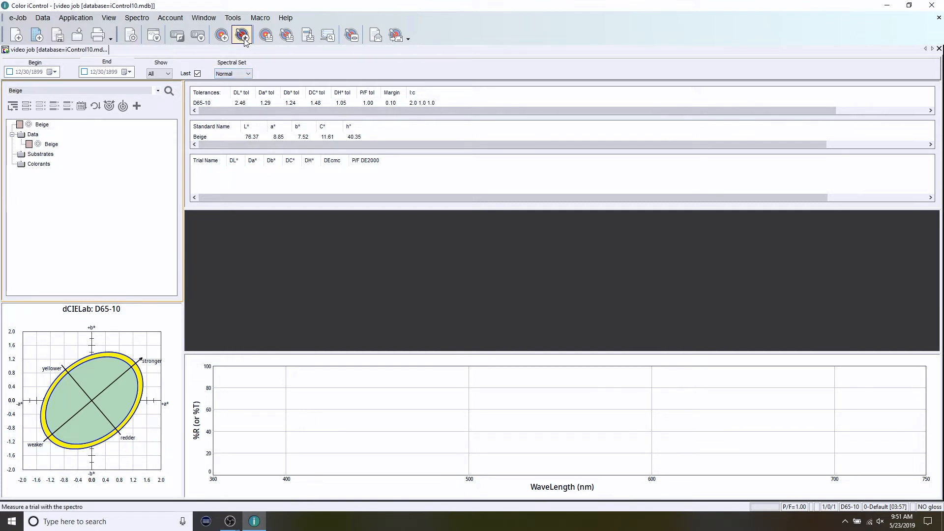
mouse_move(242, 34)
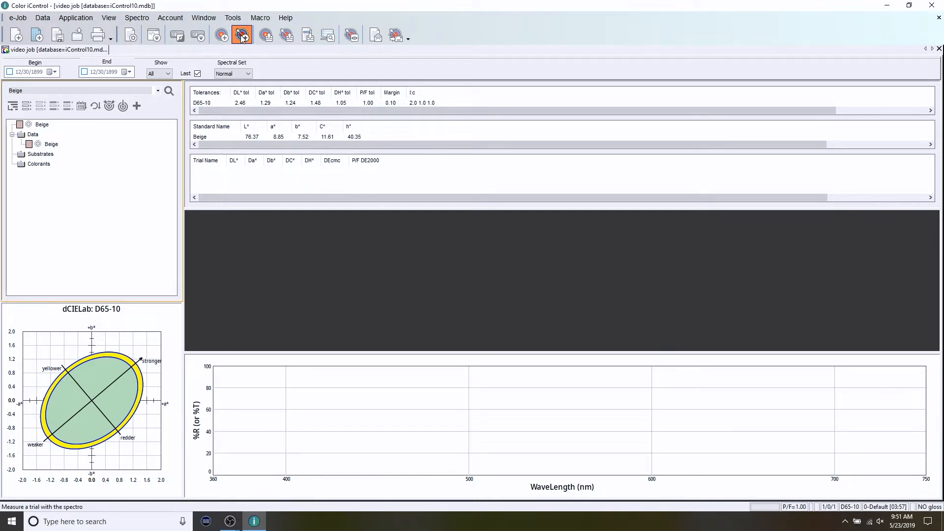
Measure Trial 1 against Beige with the spectro, giving a Passed result and spectral curve.
click(242, 35)
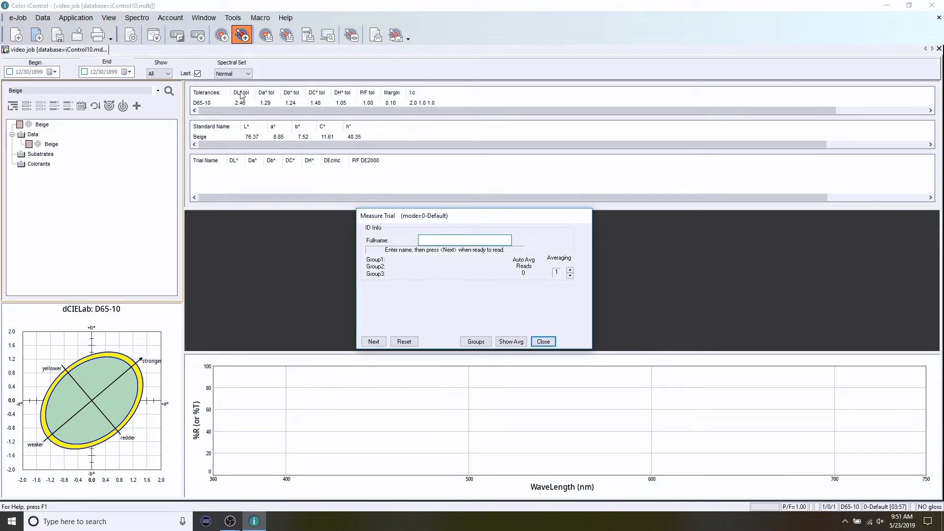
text(Trial 1)
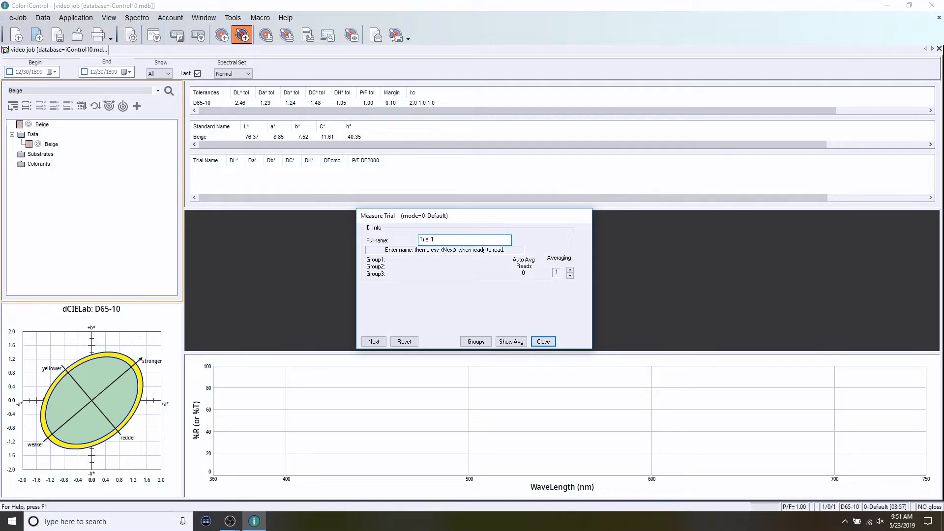
click(373, 341)
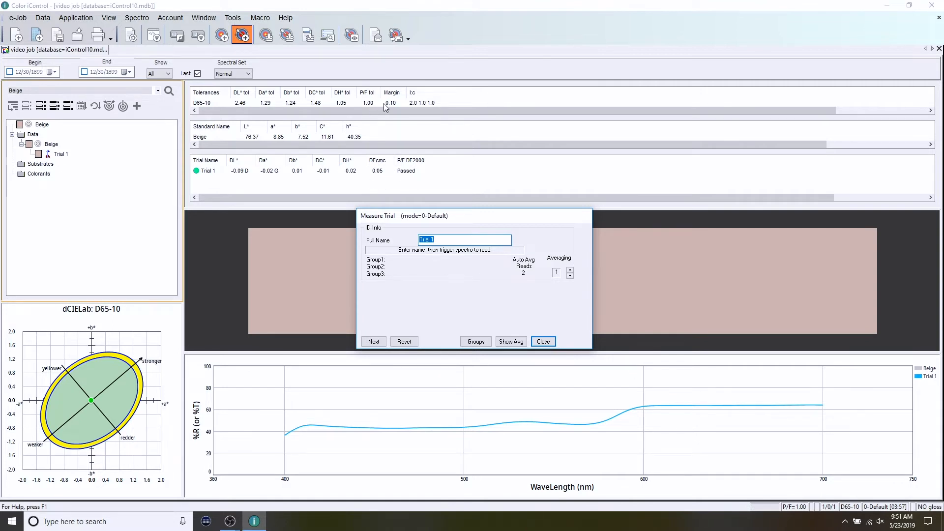
Measure Trial 2 against Beige, adding a second Passed result and spectral curve.
text(Trial 2)
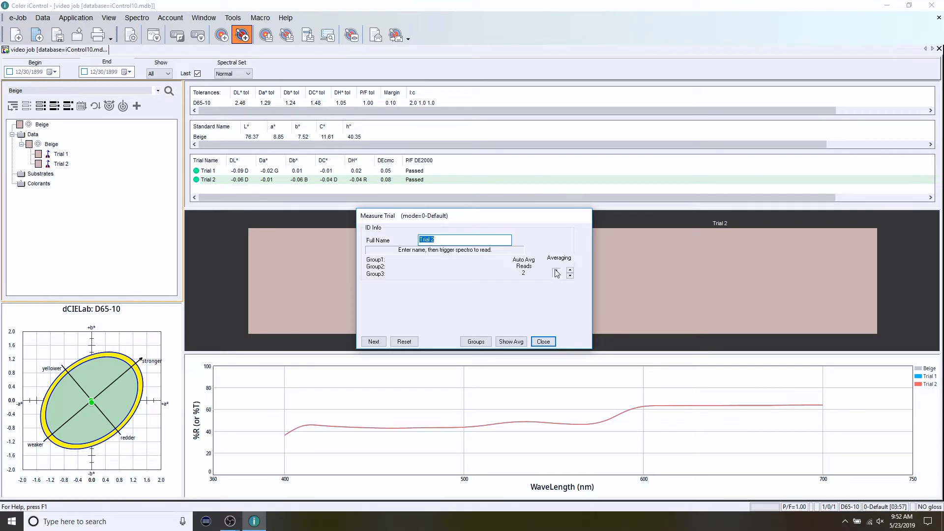
click(570, 276)
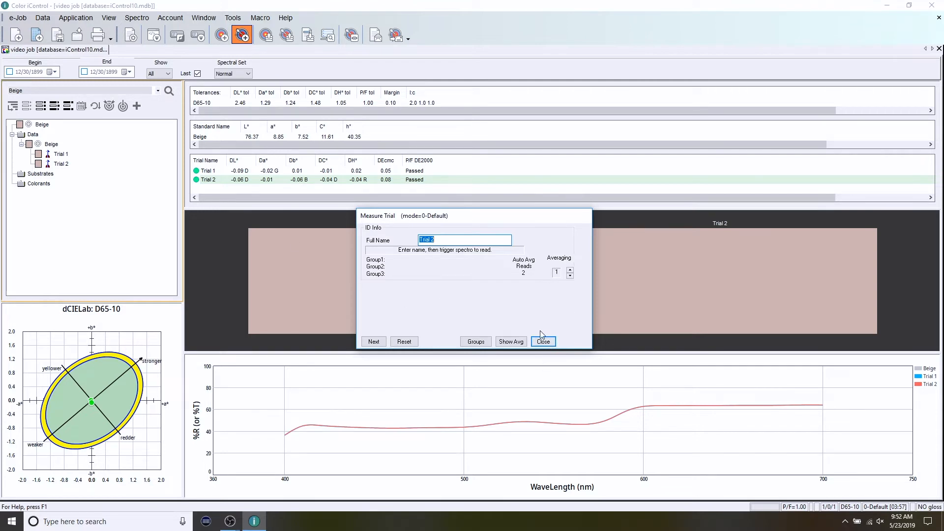
mouse_move(557, 348)
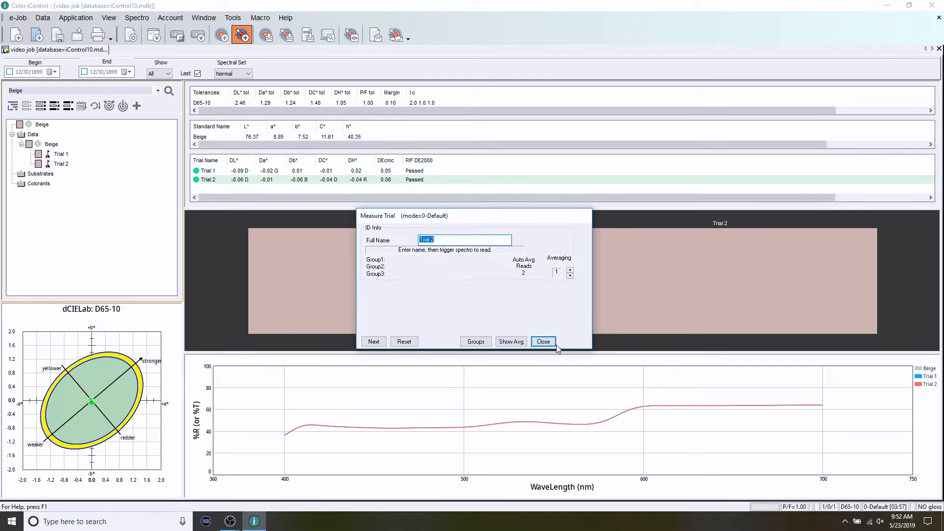
Close the trial dialog and measure a new standard named Green with its values and ellipse.
click(542, 341)
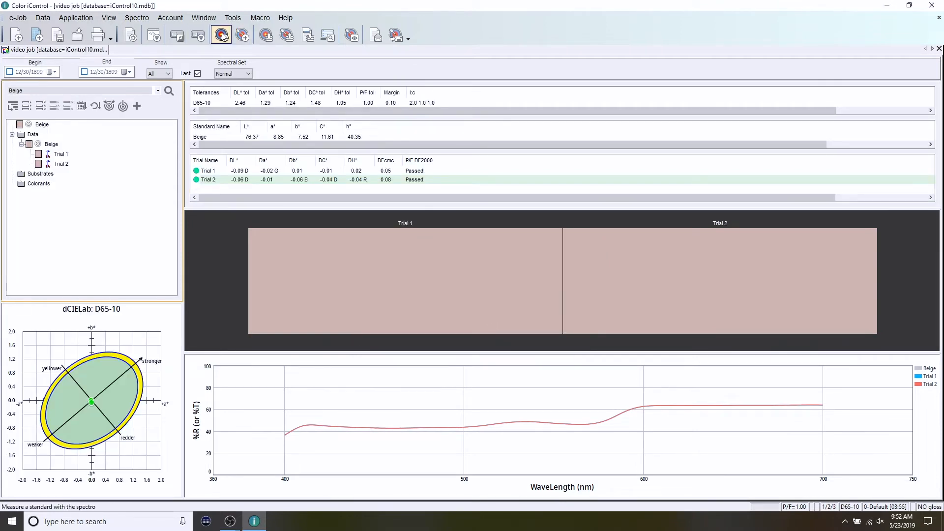
mouse_move(222, 34)
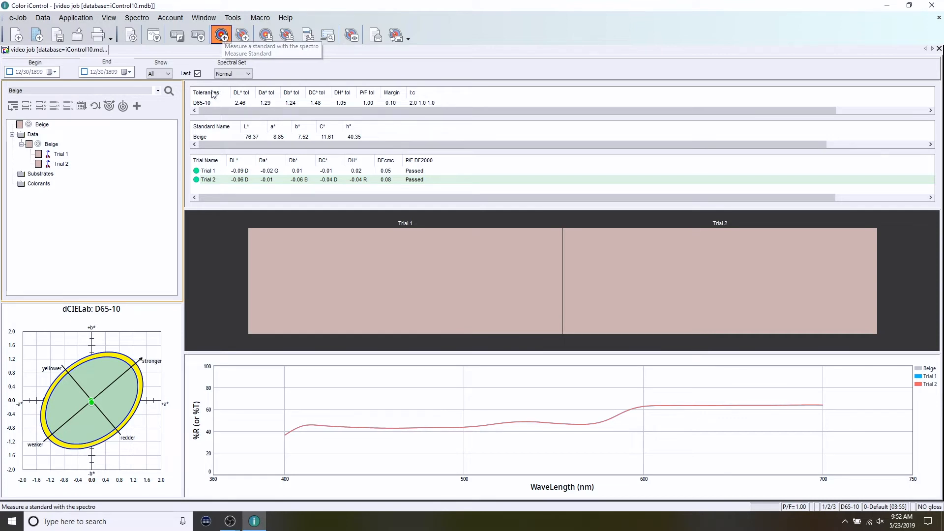
click(220, 35)
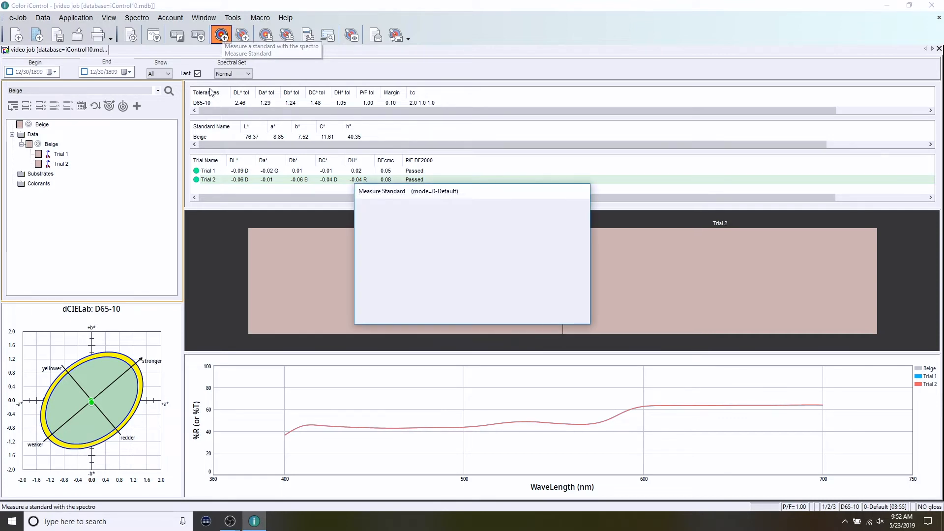
click(221, 35)
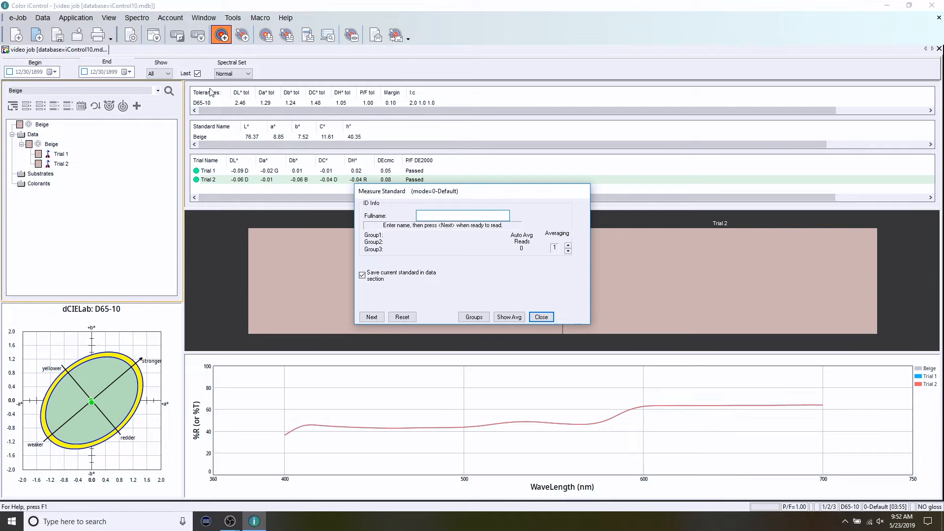
text(Green)
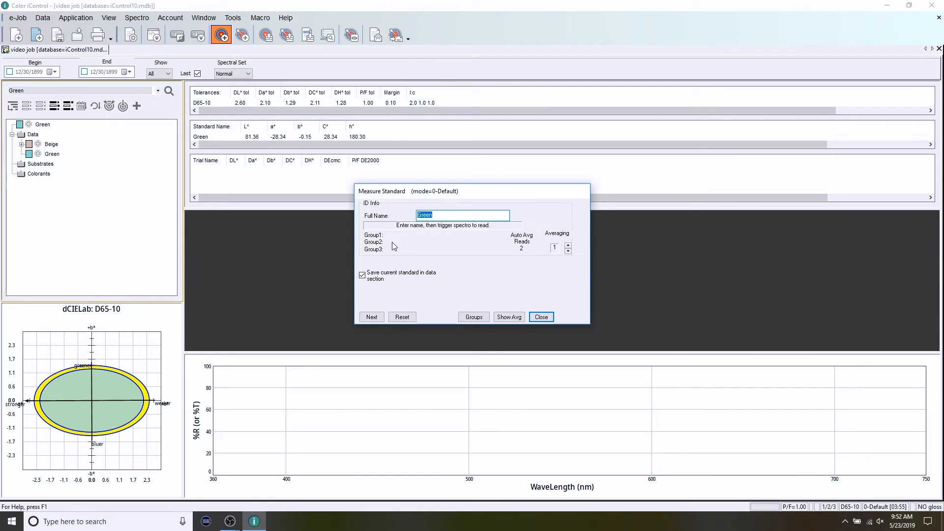
mouse_move(445, 245)
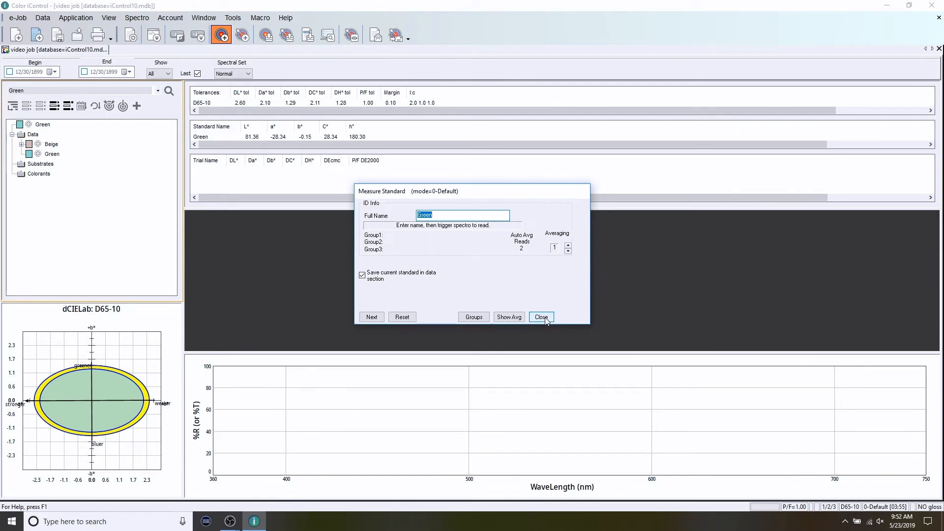
Close the Green measurement dialog and expand Beige in the Data tree to show its two trials.
click(540, 317)
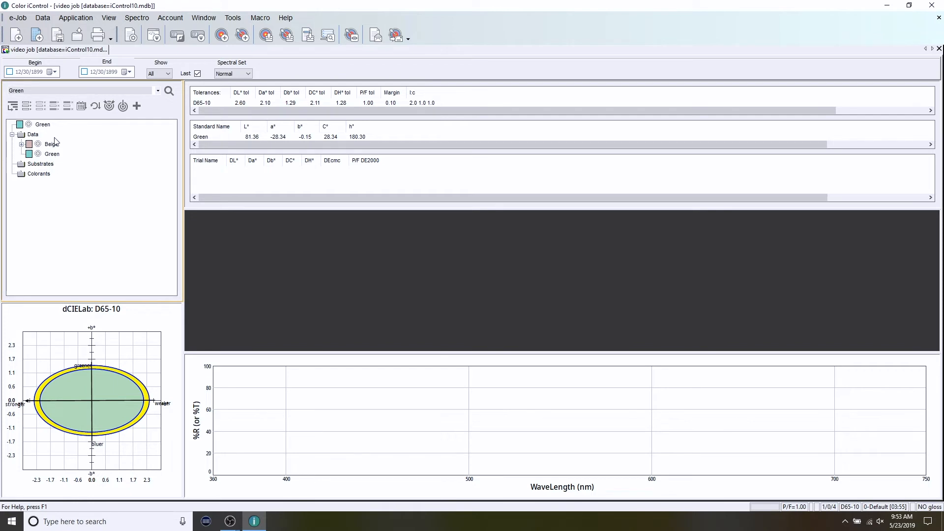
click(22, 144)
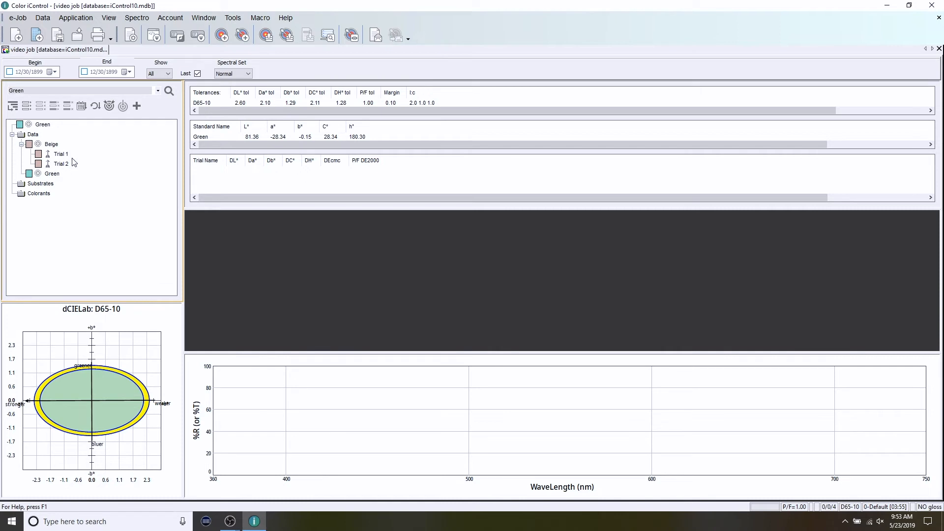
mouse_move(242, 35)
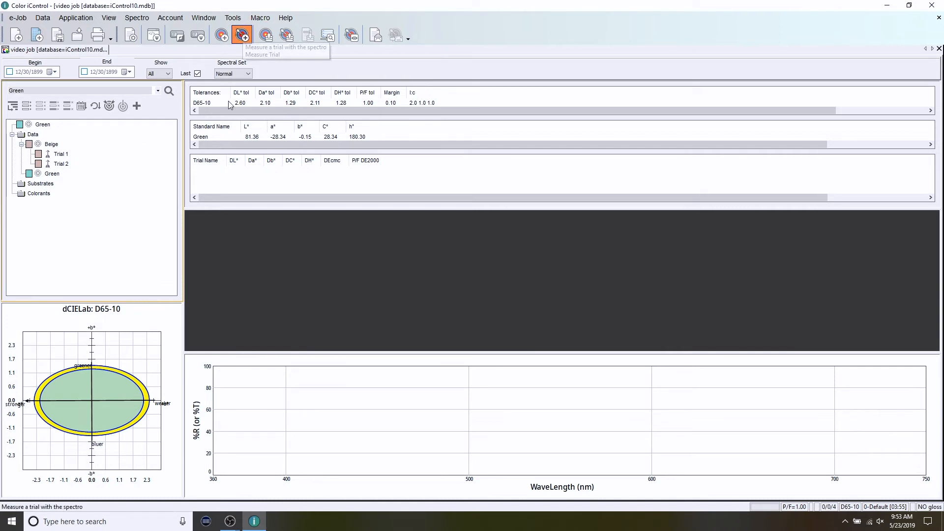
Measure a trial against the Green standard, giving a Passed result and spectral curve.
click(241, 34)
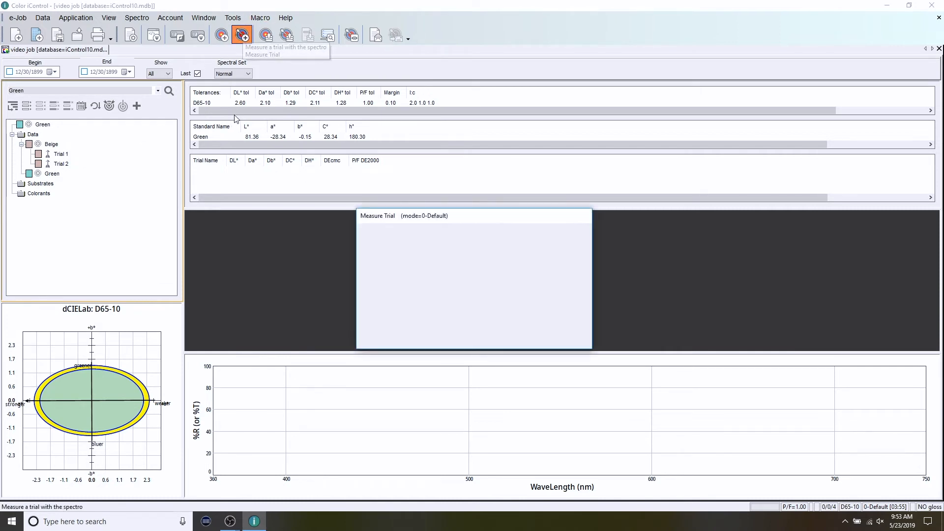
click(242, 34)
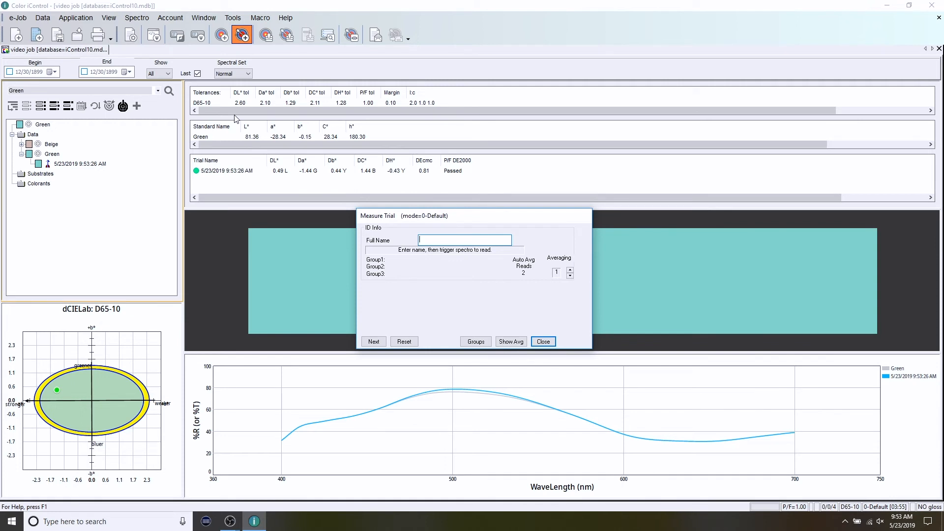
mouse_move(406, 214)
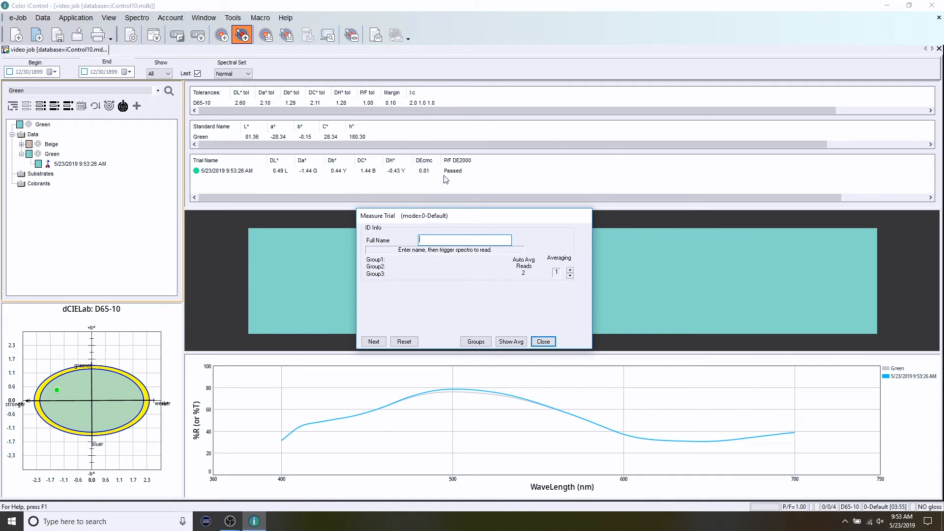
mouse_move(425, 182)
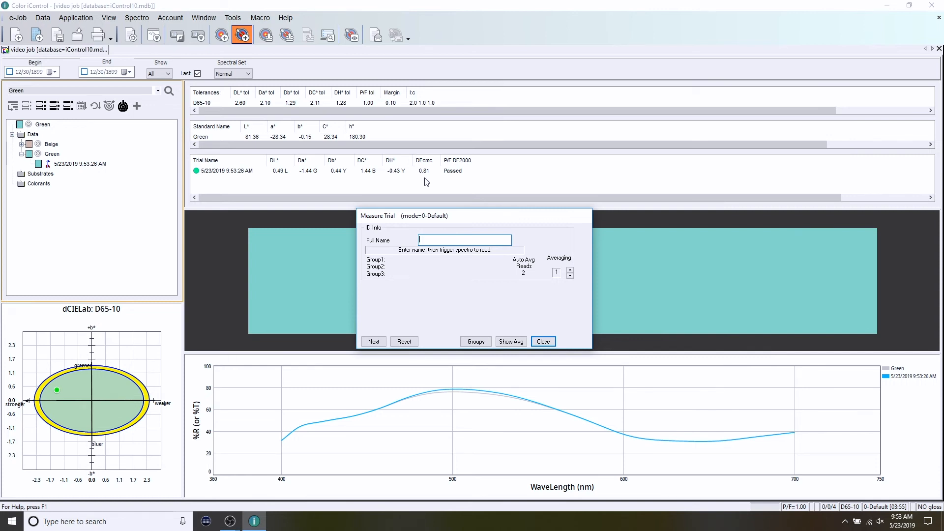
mouse_move(94, 254)
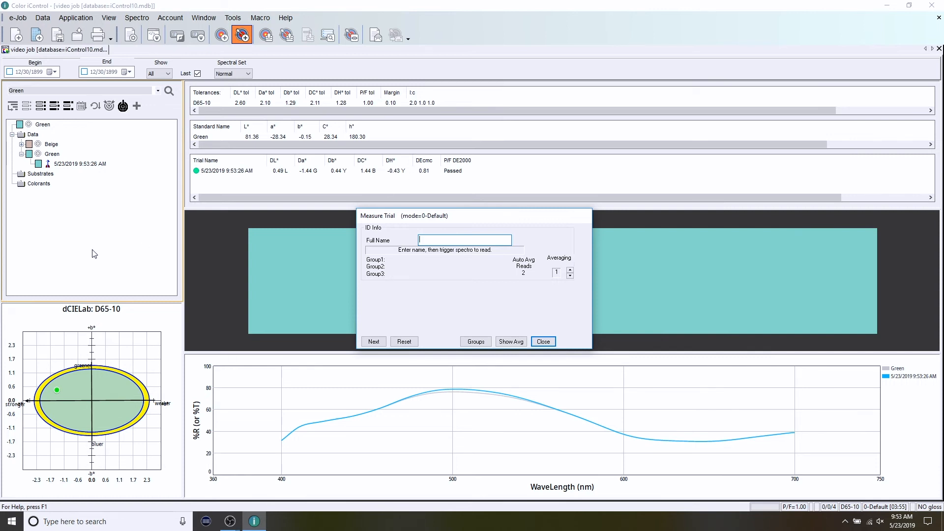
mouse_move(116, 398)
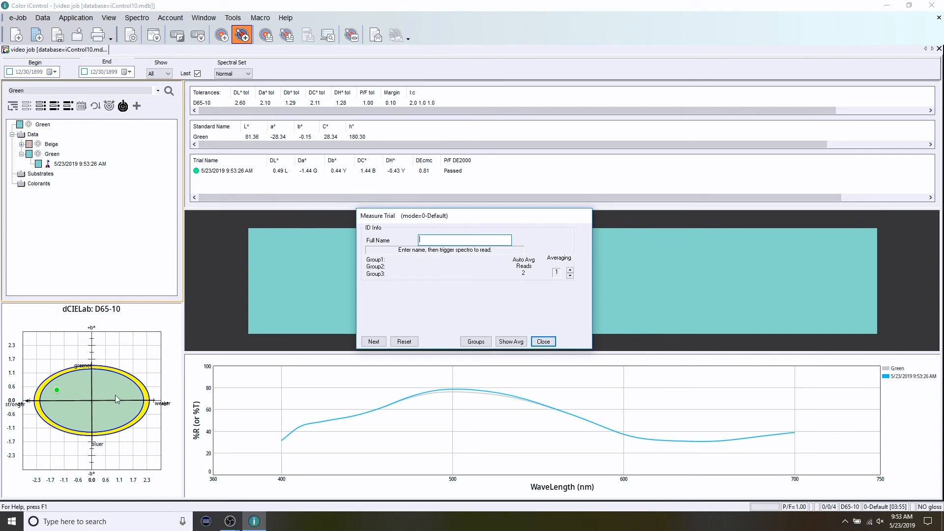
mouse_move(57, 397)
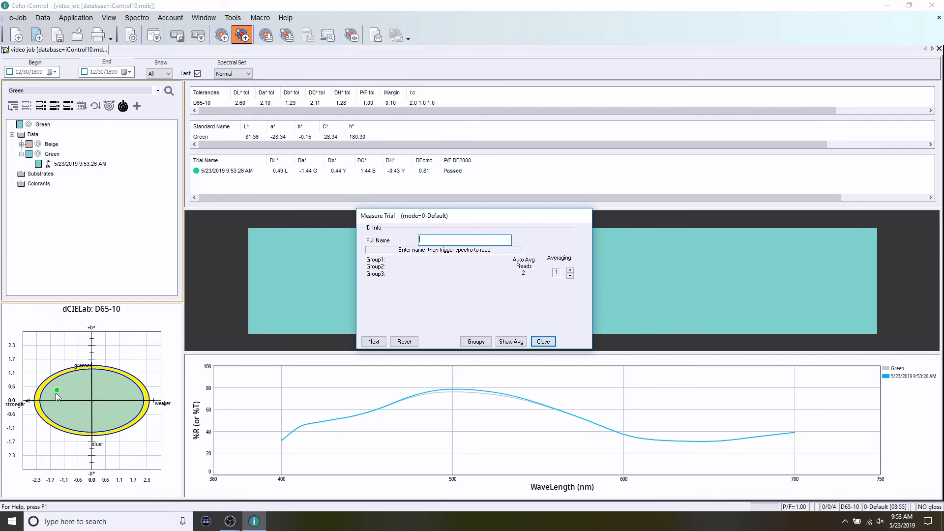
mouse_move(93, 416)
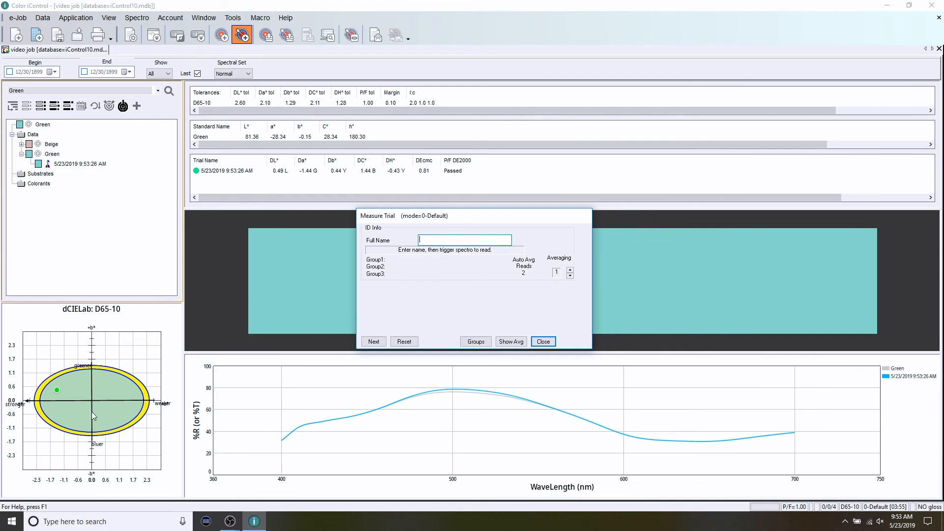
mouse_move(85, 457)
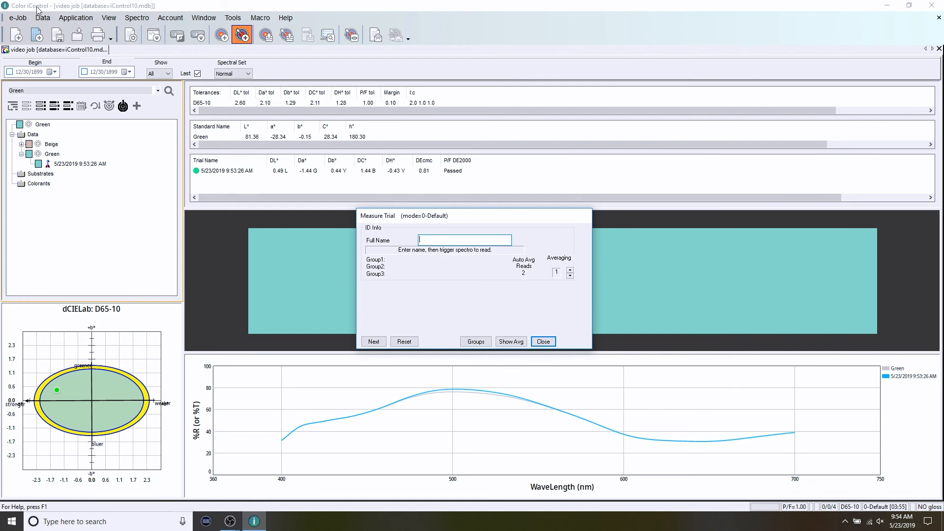
mouse_move(432, 151)
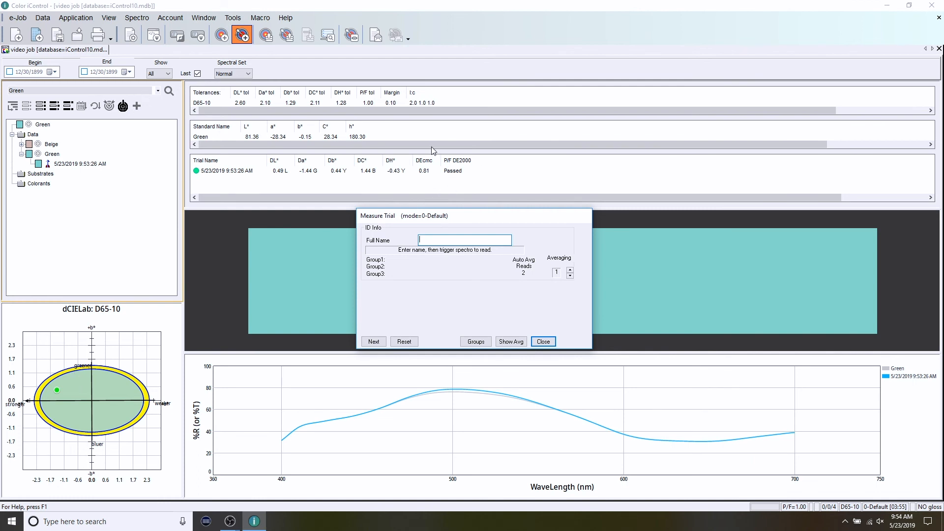